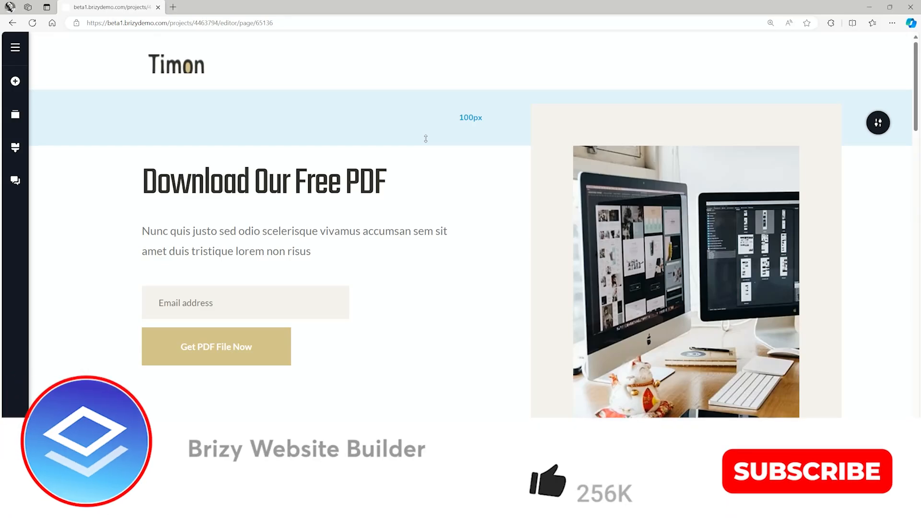
- Select the 'Download Our Free PDF' heading so its text toolbar appears
left_click(806, 466)
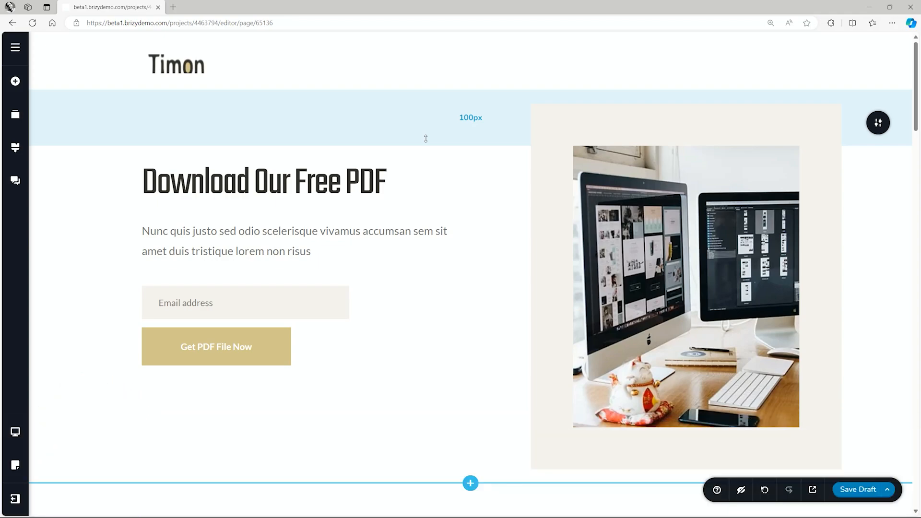
left_click(263, 182)
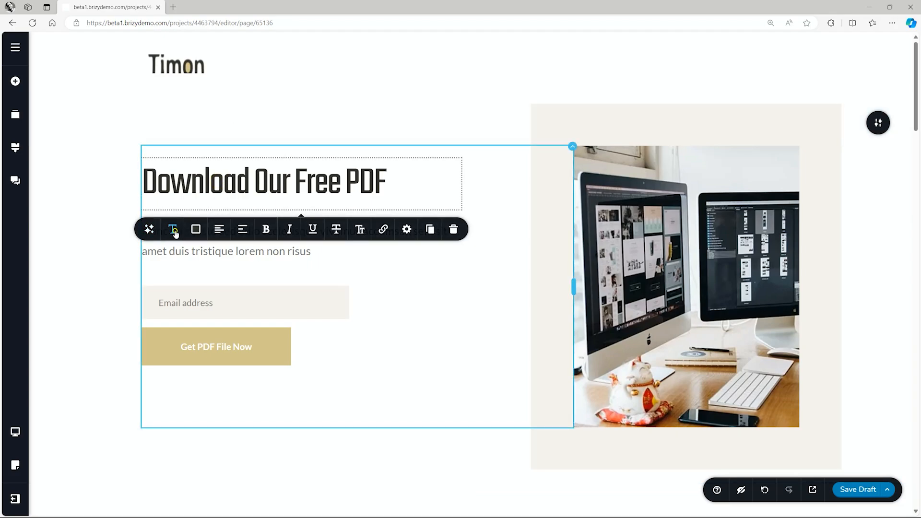
- Vary the heading's Teko weight via the slider: 700, then 300, then settle near 393
left_click(173, 229)
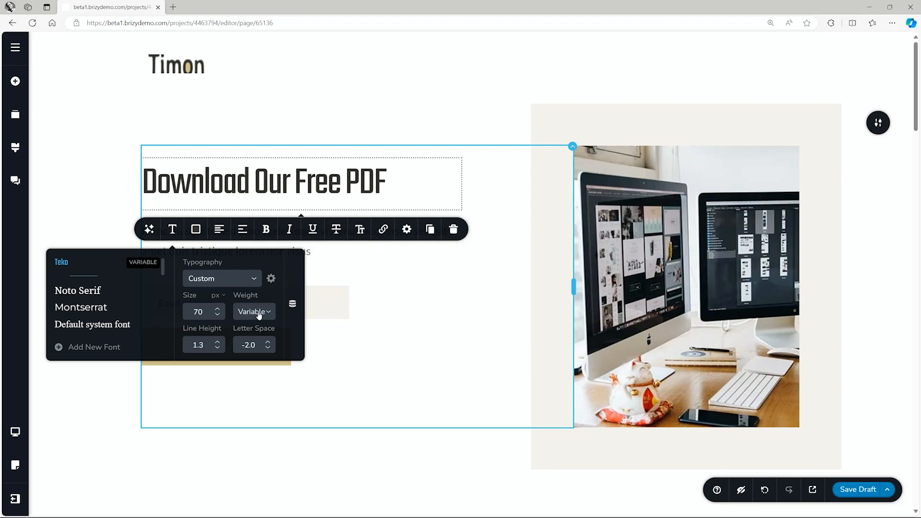
left_click(253, 310)
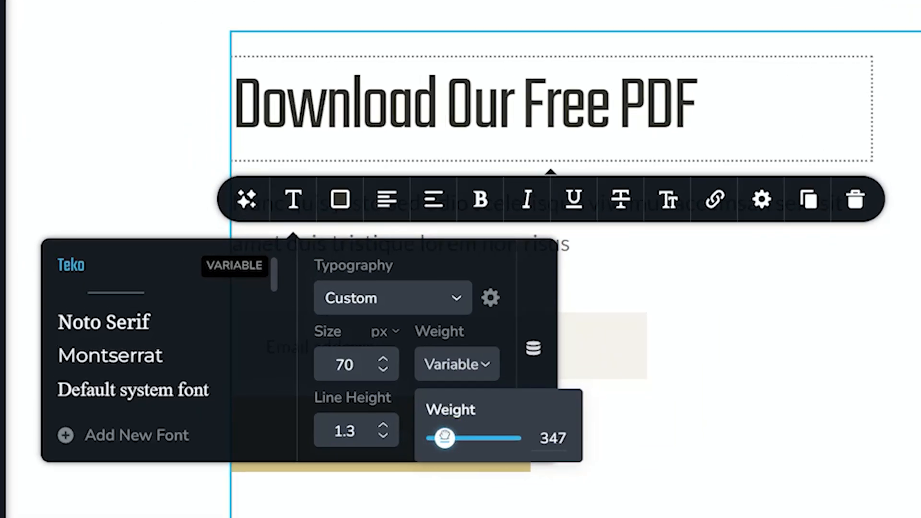
left_click_drag(441, 437, 509, 437)
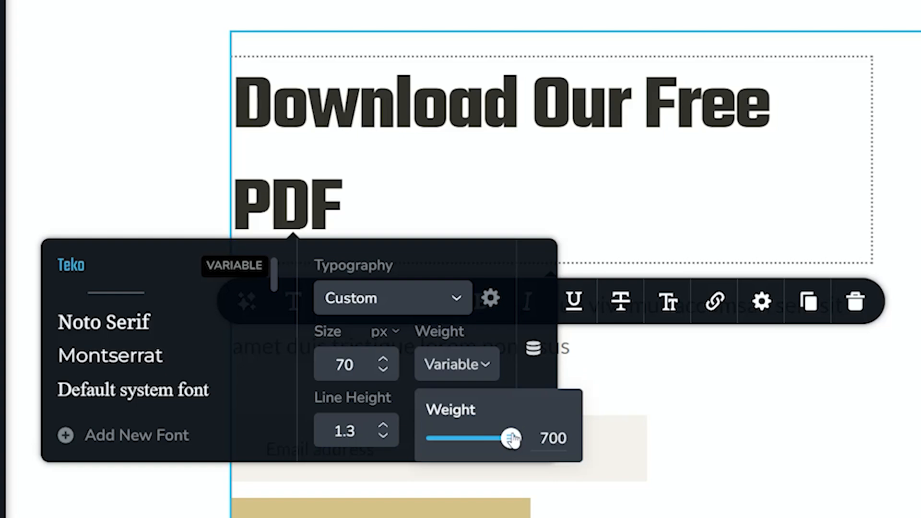
left_click_drag(511, 437, 434, 438)
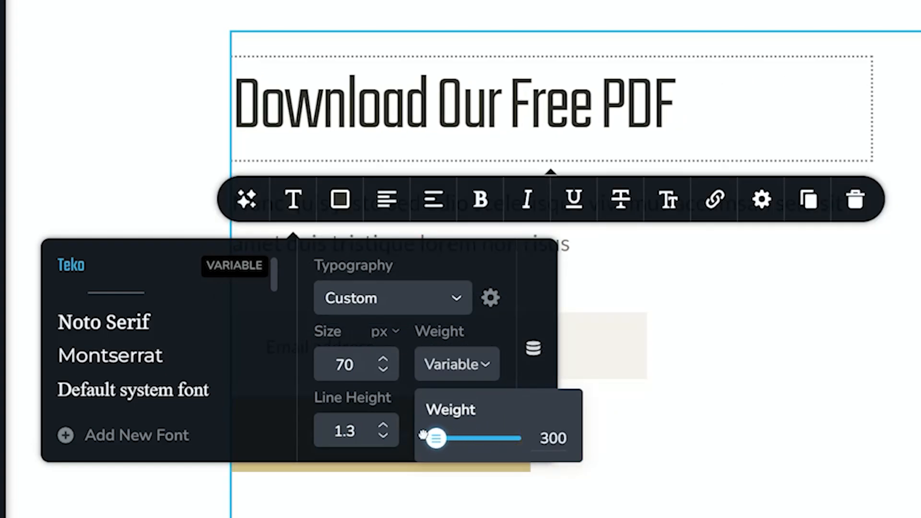
left_click_drag(434, 438, 452, 438)
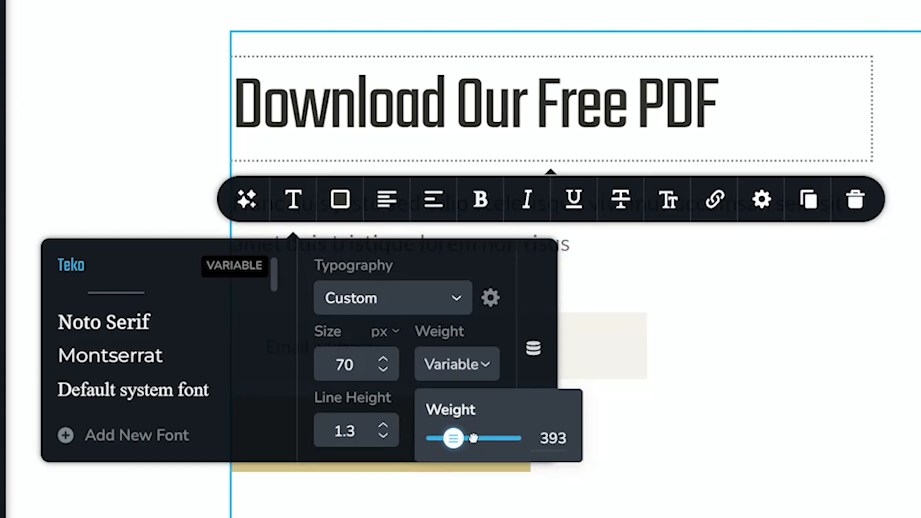
left_click_drag(451, 437, 490, 438)
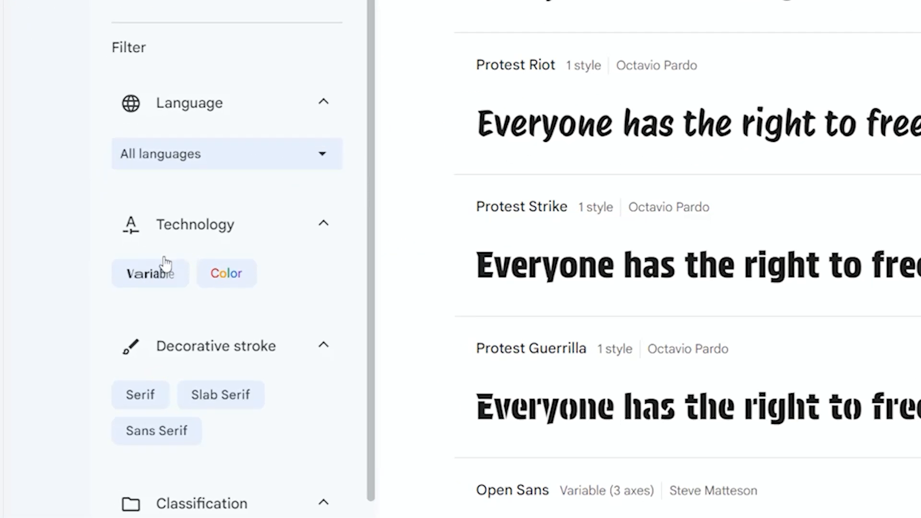
- Filter Google Fonts to variable fonts and download the Rubik family zip
left_click(158, 274)
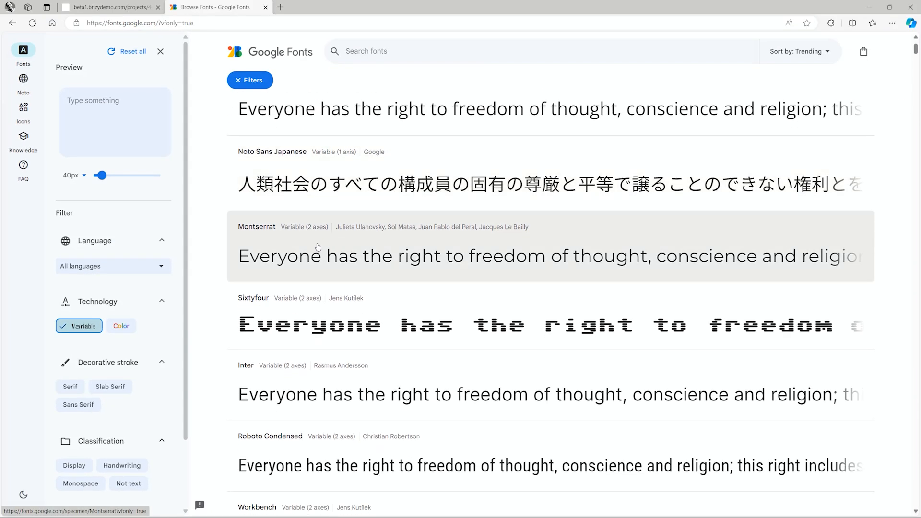
scroll("down", 3)
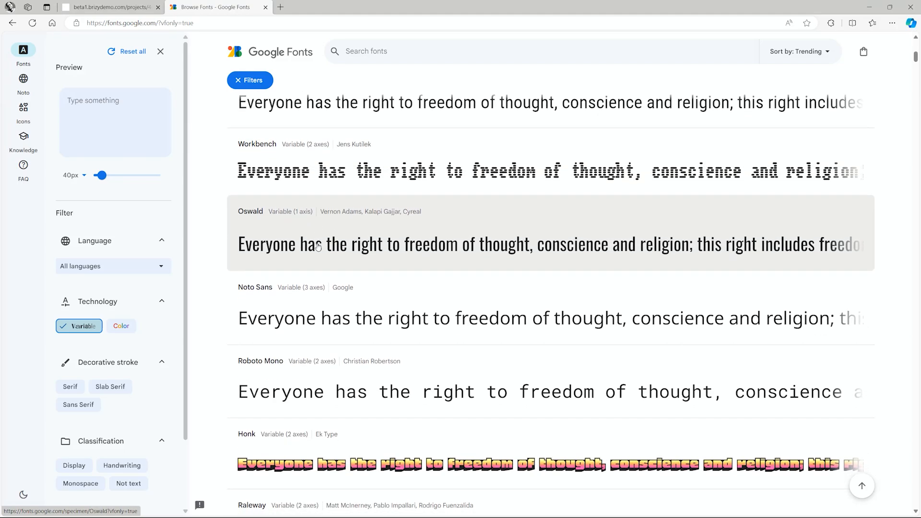
scroll("down", 3)
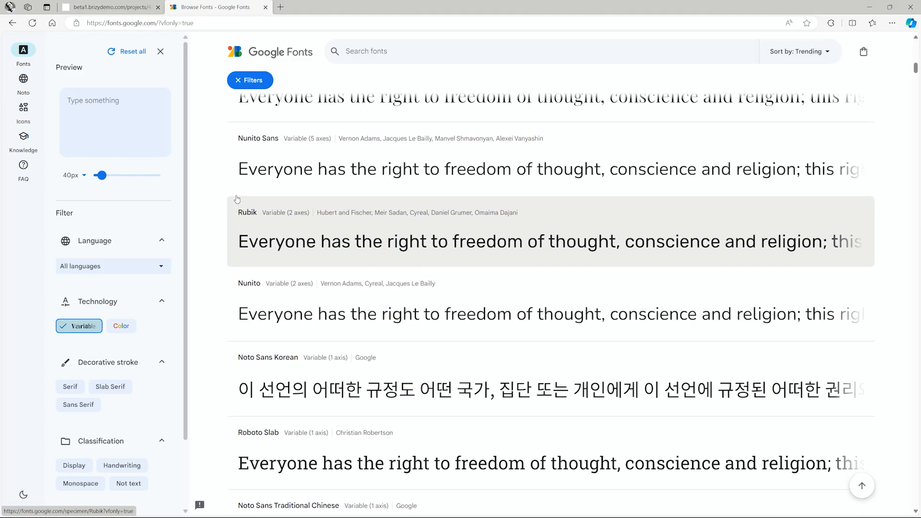
left_click(247, 212)
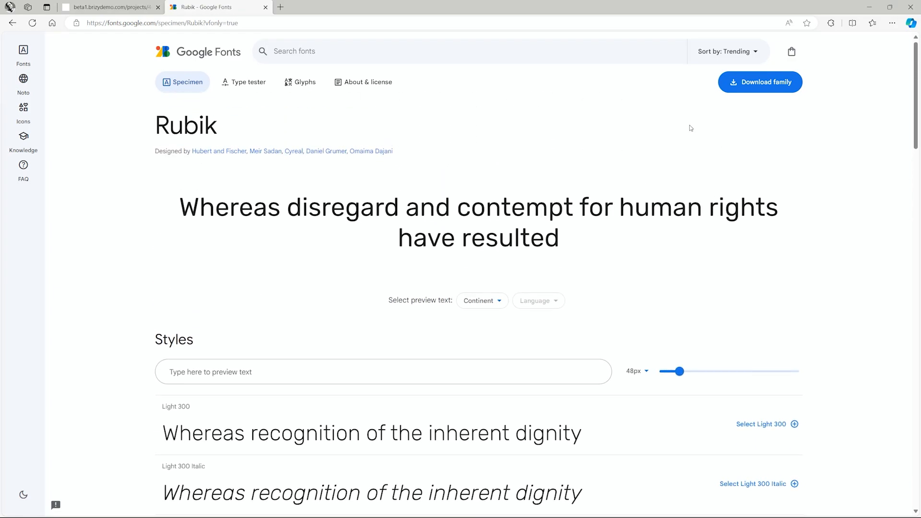
left_click(759, 82)
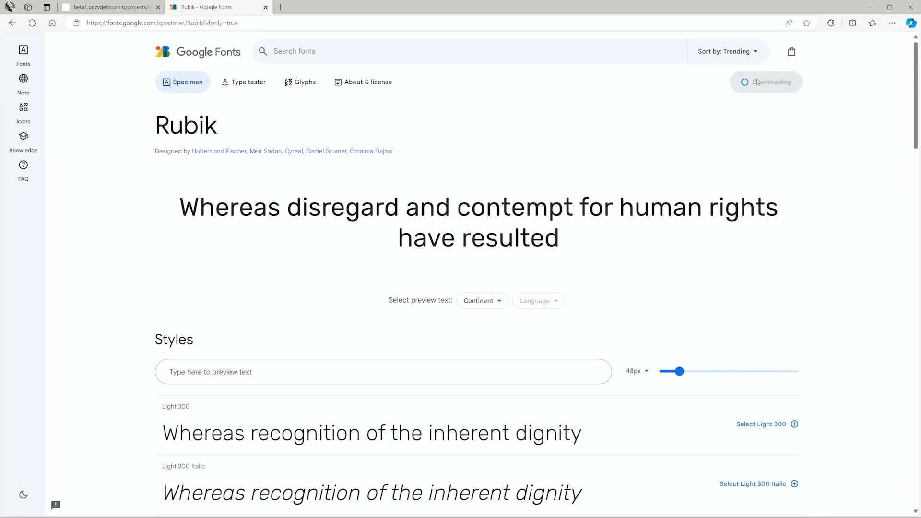
left_click(872, 23)
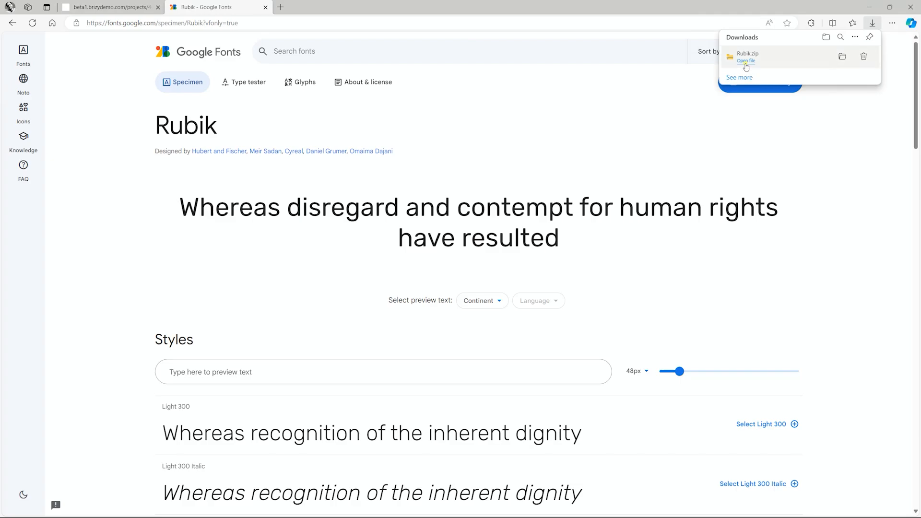
- Copy Rubik-VariableFont_wght out of Rubik.zip into the Downloads folder
left_click(745, 61)
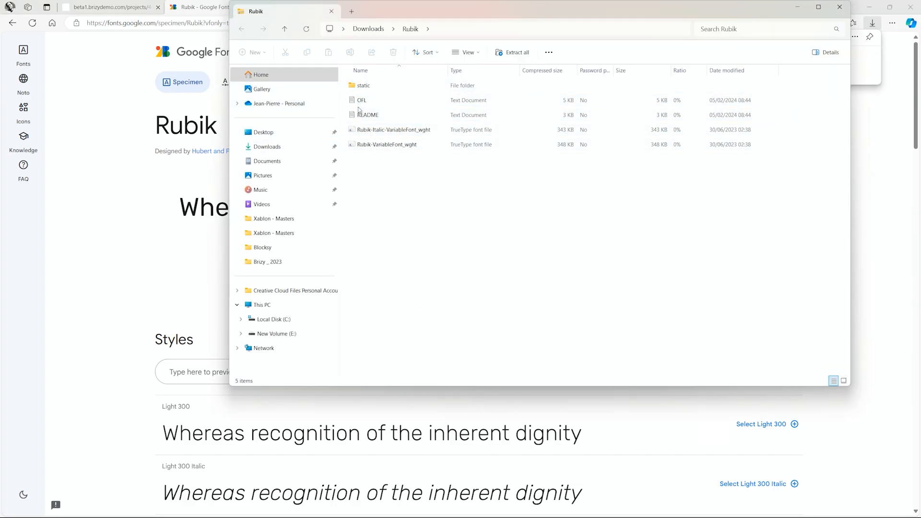
left_click(394, 130)
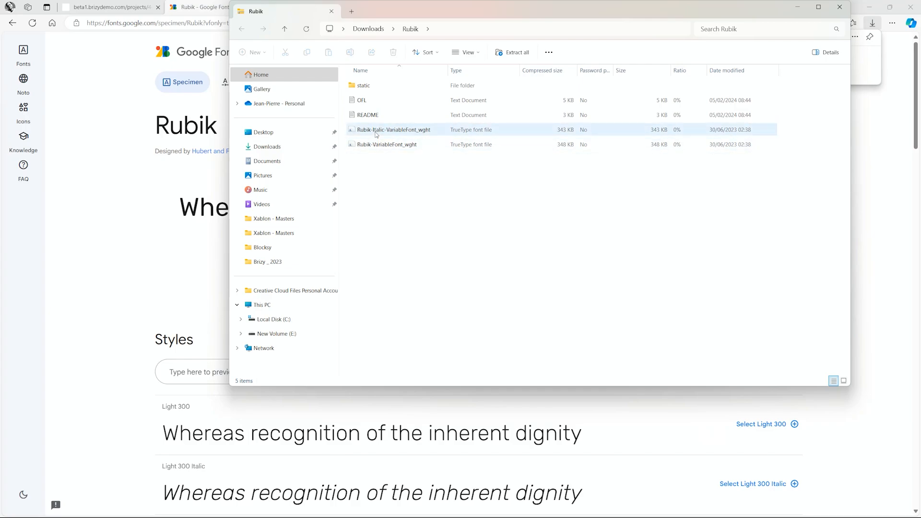
left_click(386, 145)
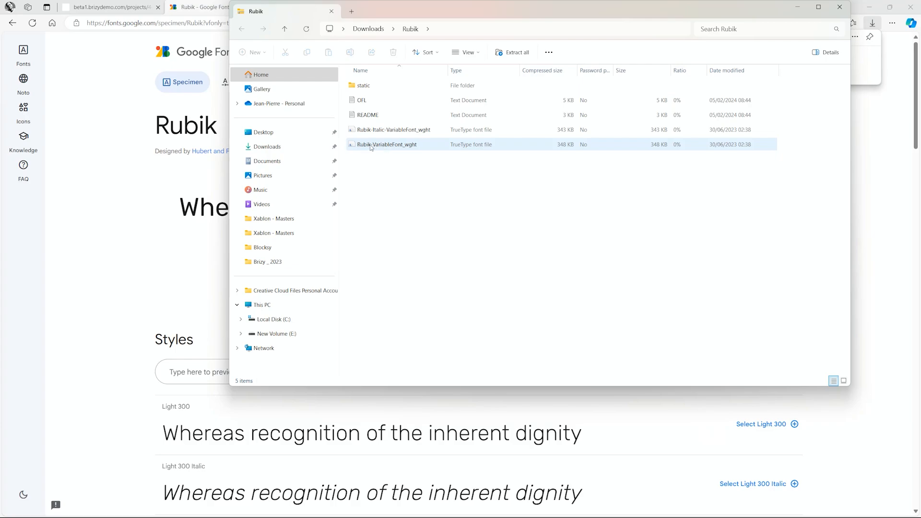
left_click_drag(387, 144, 268, 146)
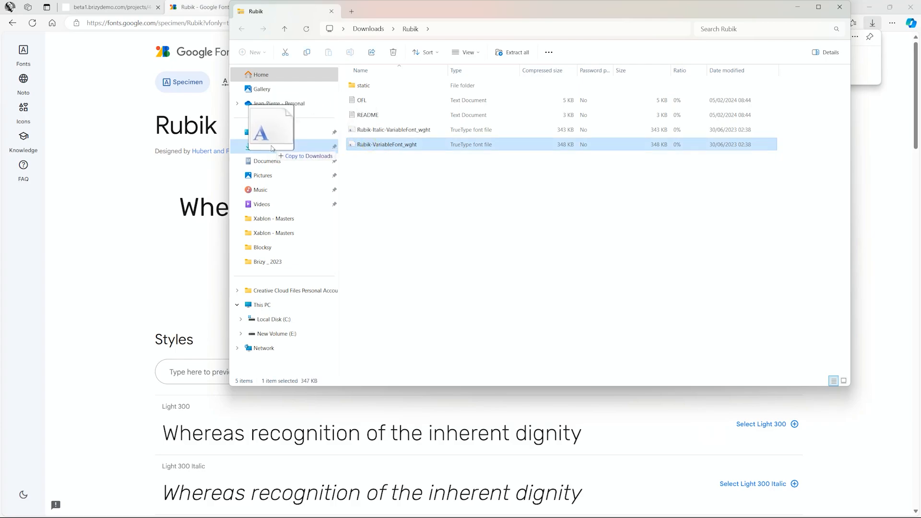
left_click(264, 146)
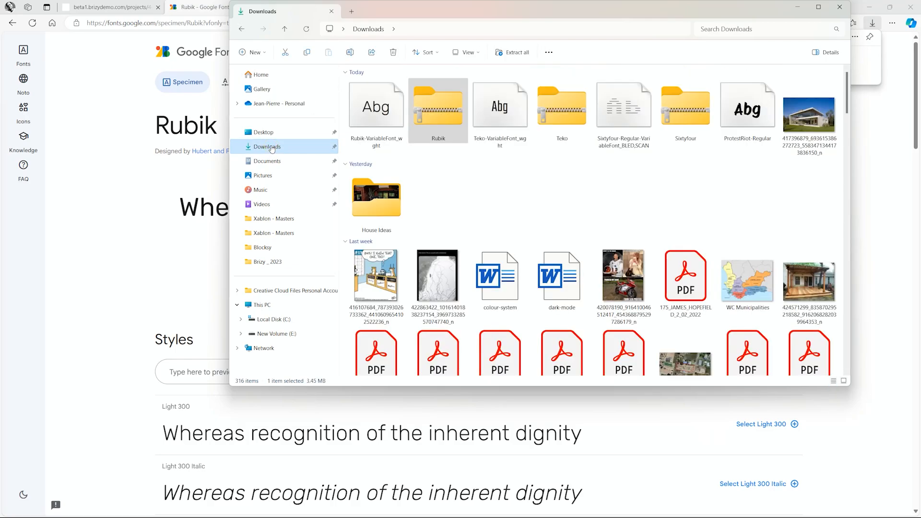
mouse_move(375, 105)
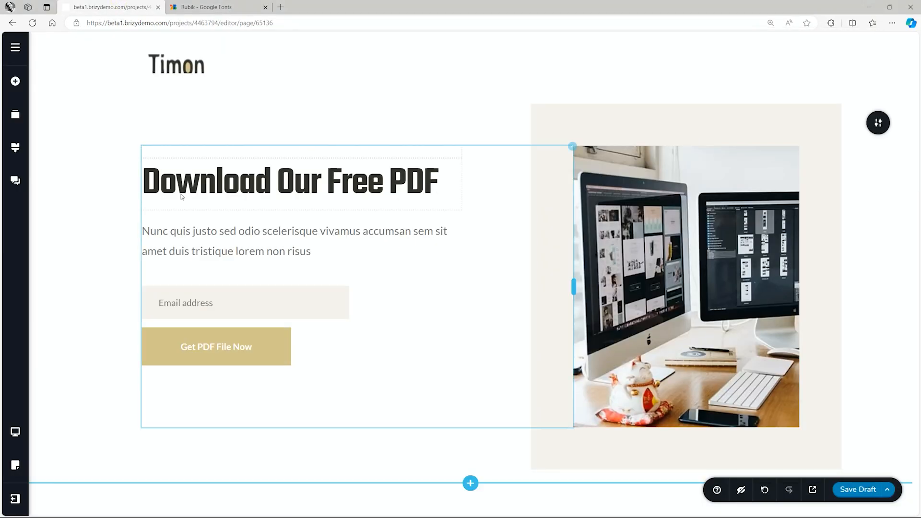
- Select the paragraph text and start Add New Font from its typography panel
left_click(173, 281)
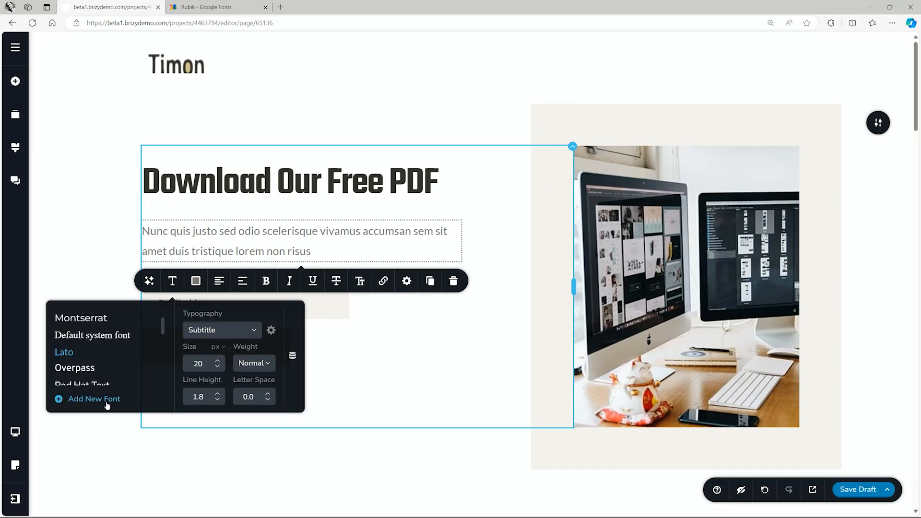
left_click(93, 399)
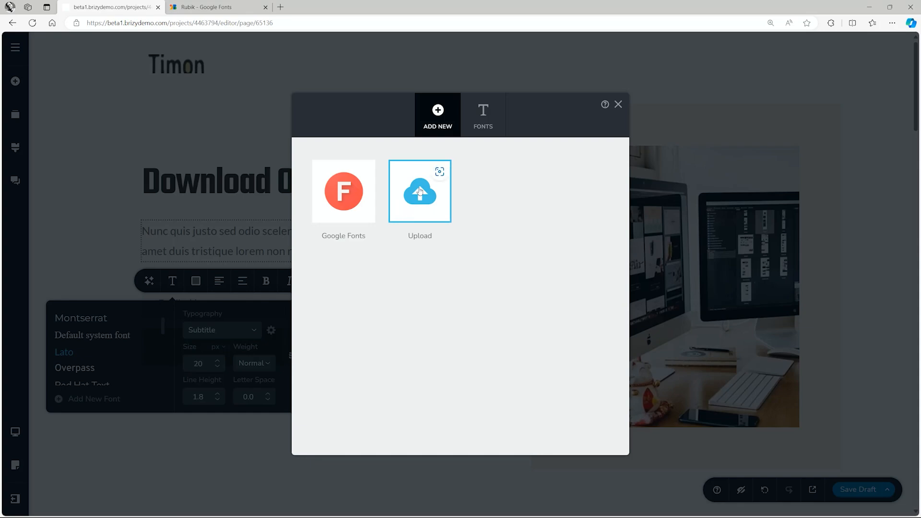
- Name the new custom font 'Rubik' and continue to the variations step
left_click(419, 190)
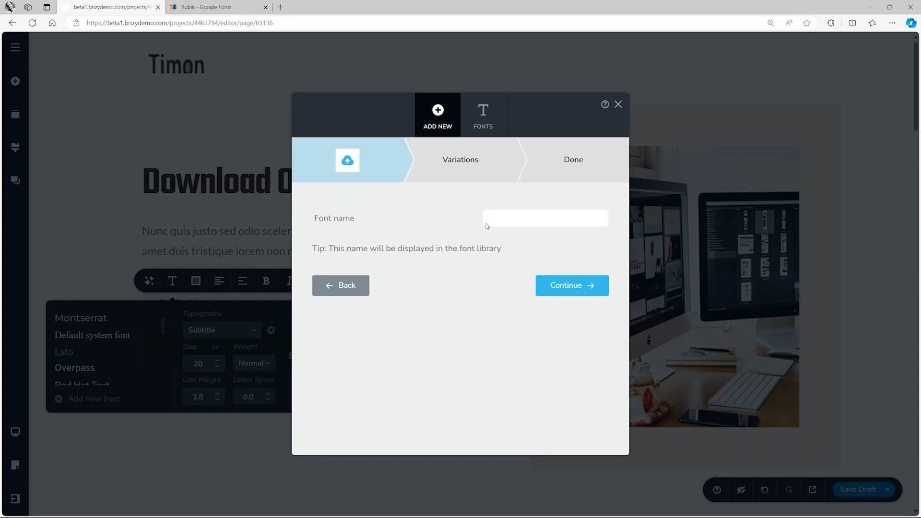
type("Rubik")
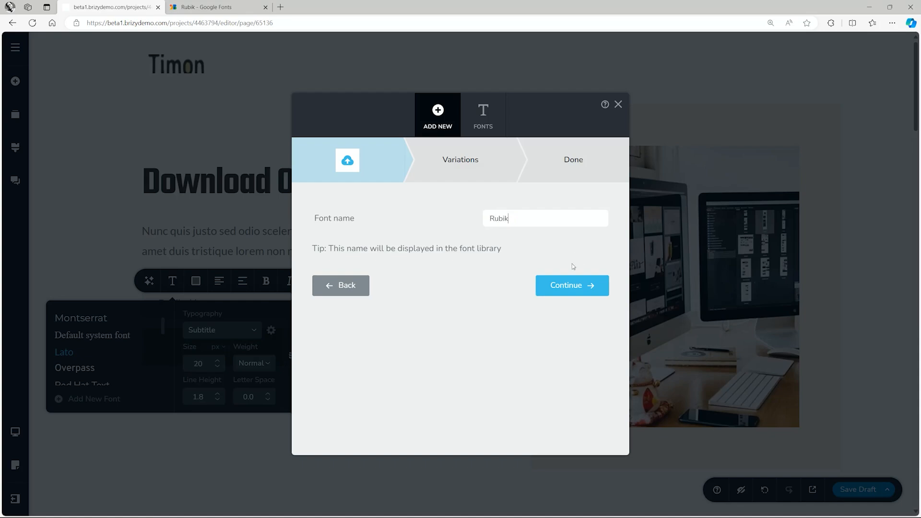
left_click(571, 285)
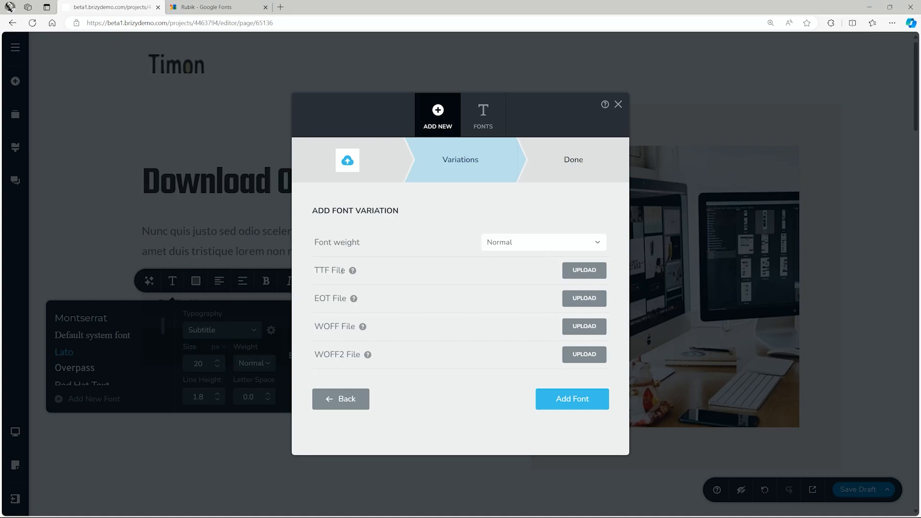
- Upload the Rubik variable TTF as the font variation and finish adding the font
left_click(583, 270)
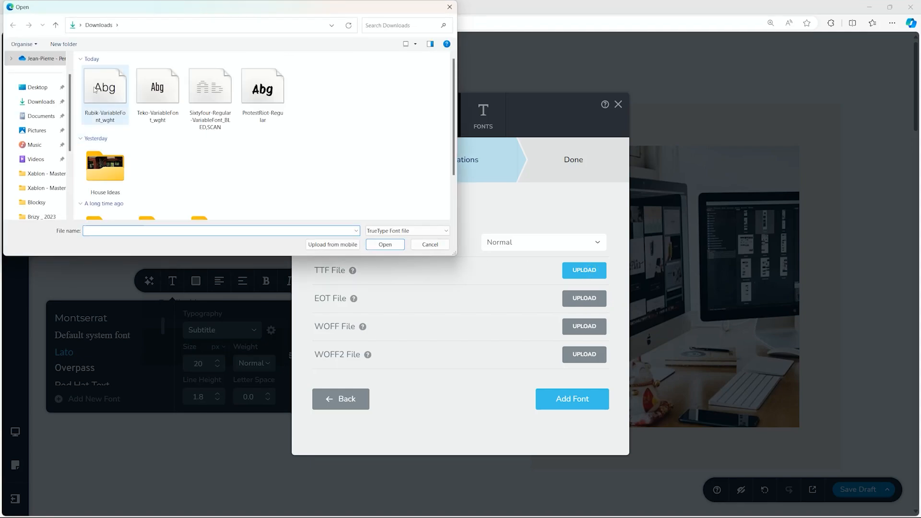
left_click(384, 245)
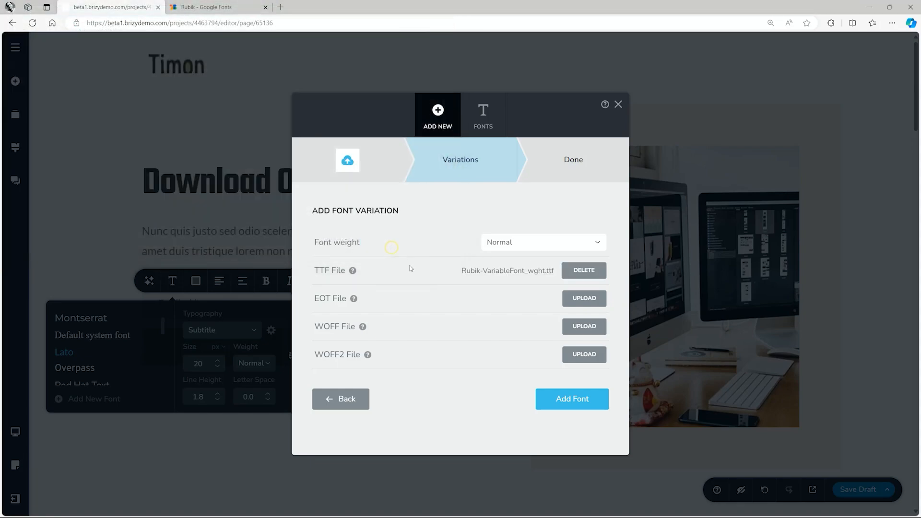
left_click(570, 399)
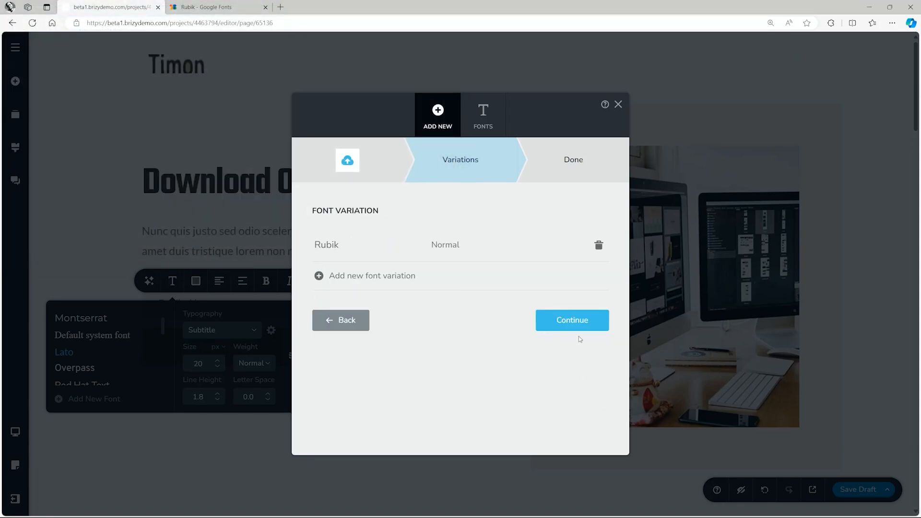
left_click(571, 320)
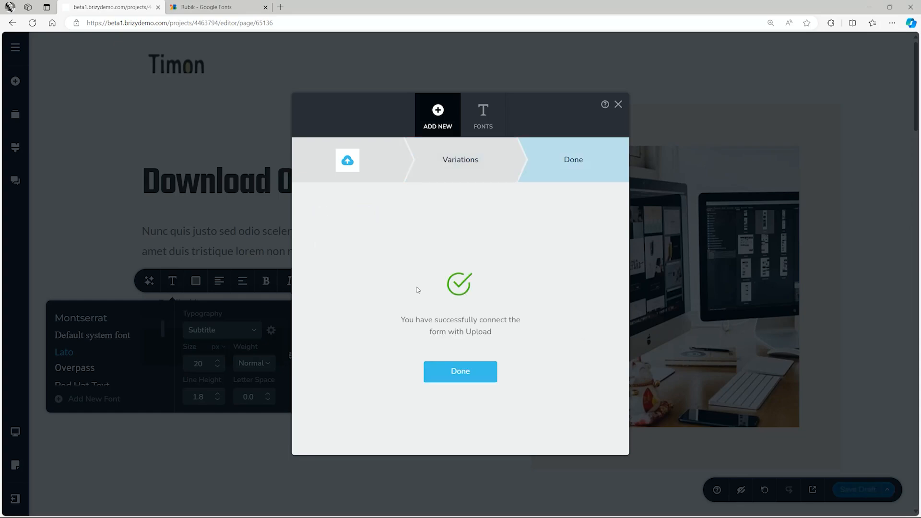
left_click(459, 370)
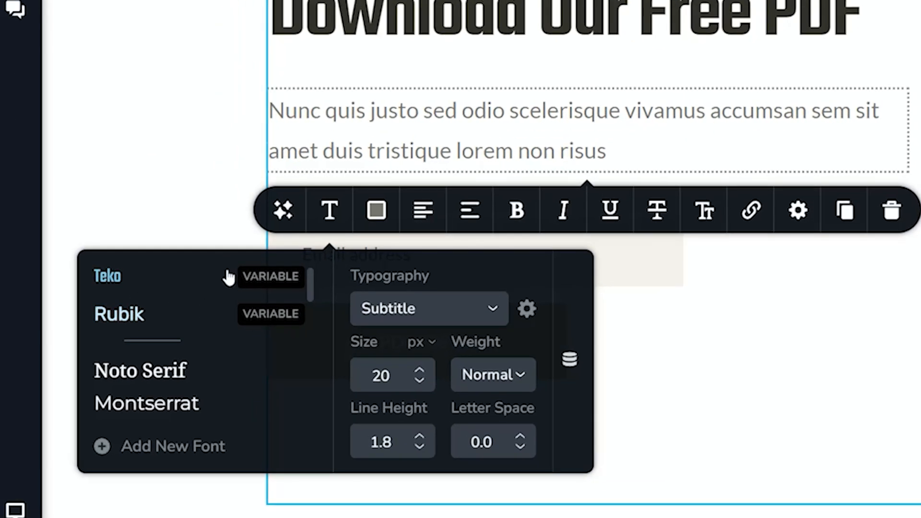
mouse_move(241, 297)
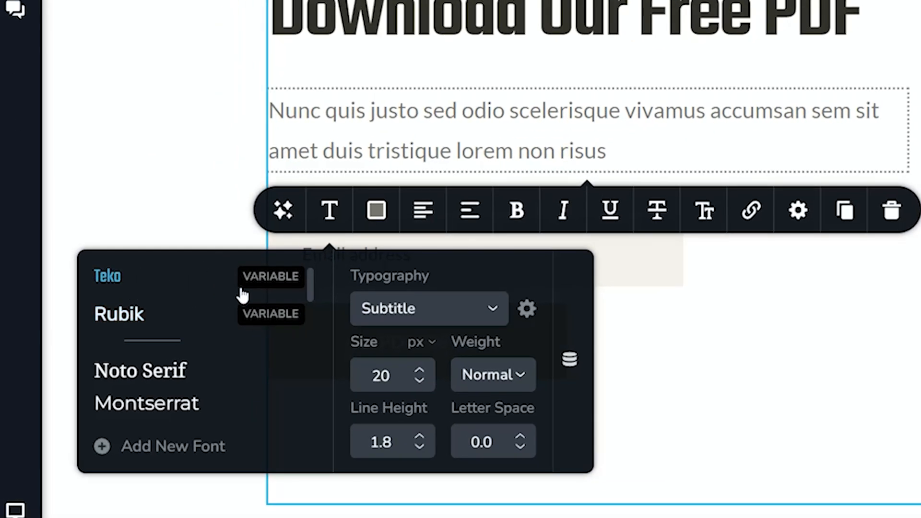
mouse_move(262, 317)
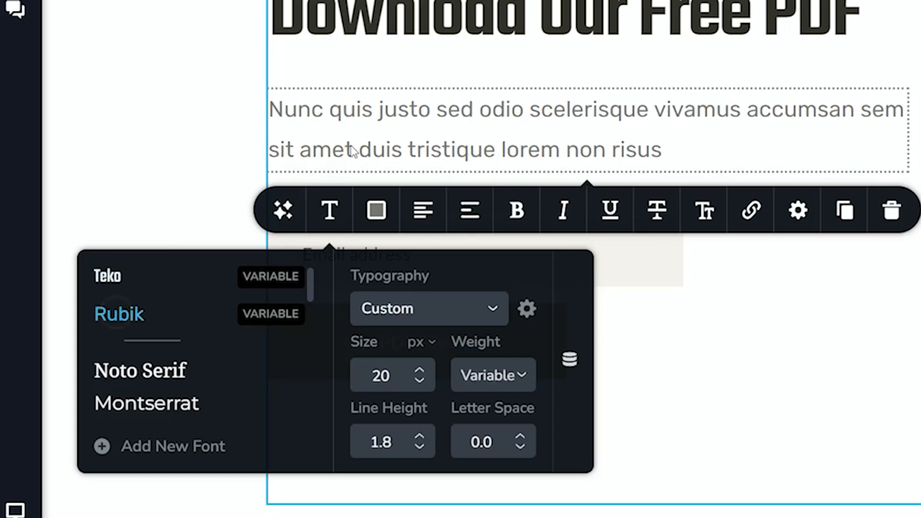
- Push the Rubik paragraph's variable weight up to about 841, then set it to 300
left_click(492, 375)
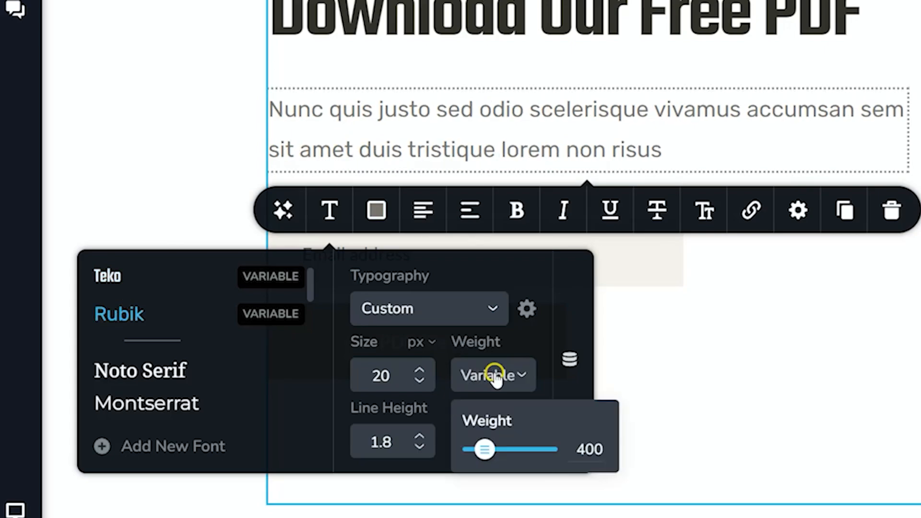
left_click_drag(481, 449, 543, 449)
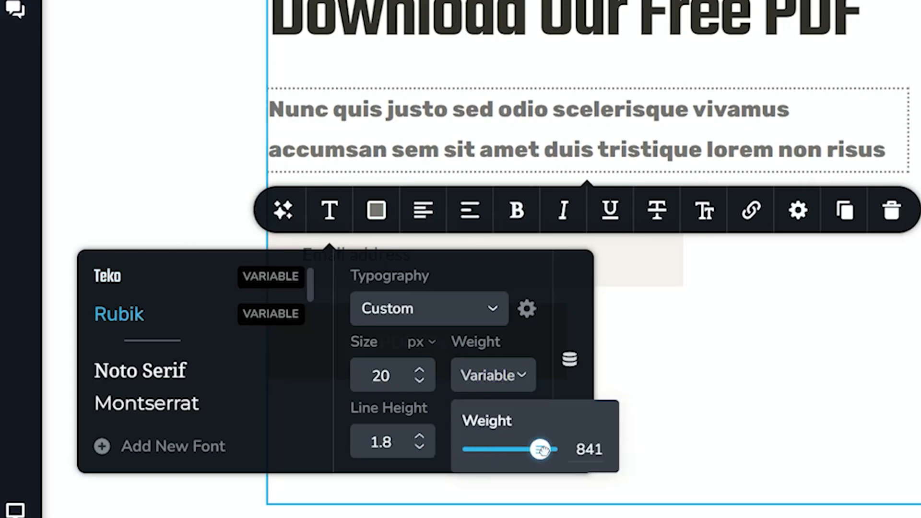
left_click_drag(540, 449, 472, 449)
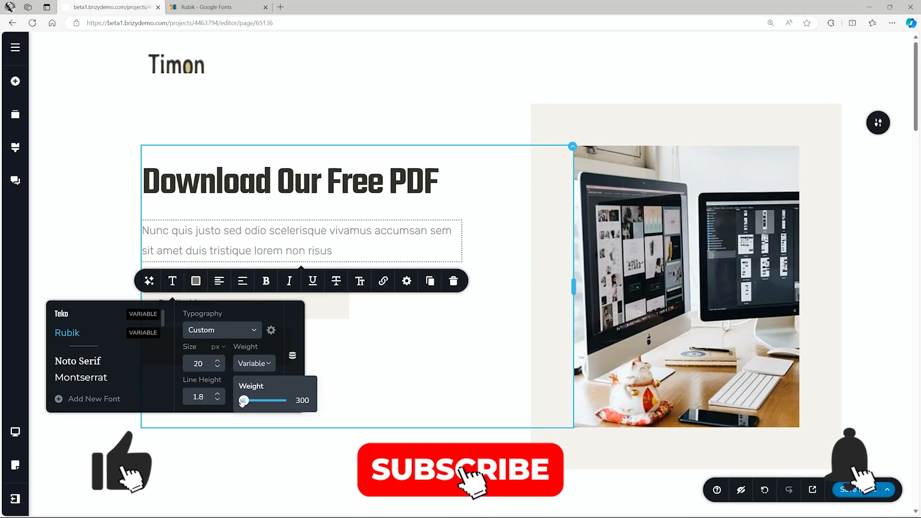
left_click(459, 469)
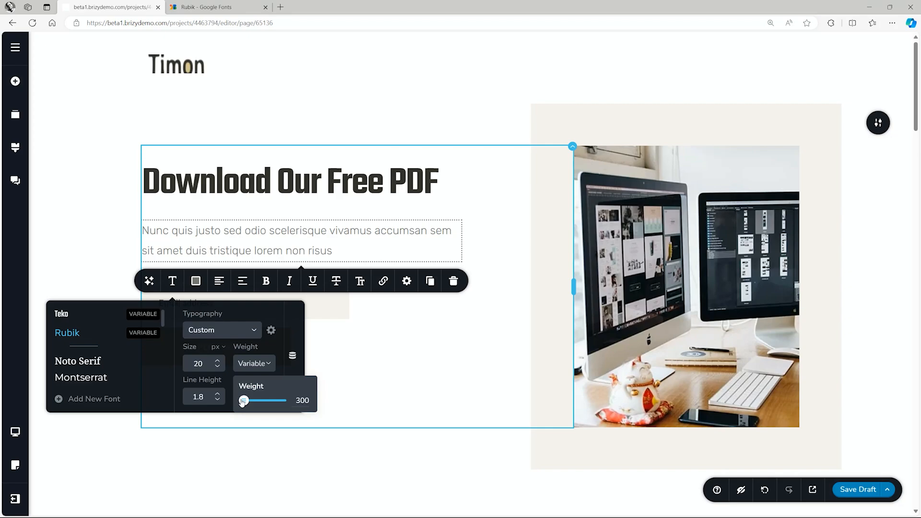
- Switch to the brizy.io homepage and follow Suggest Ideas in the footer
left_click(324, 7)
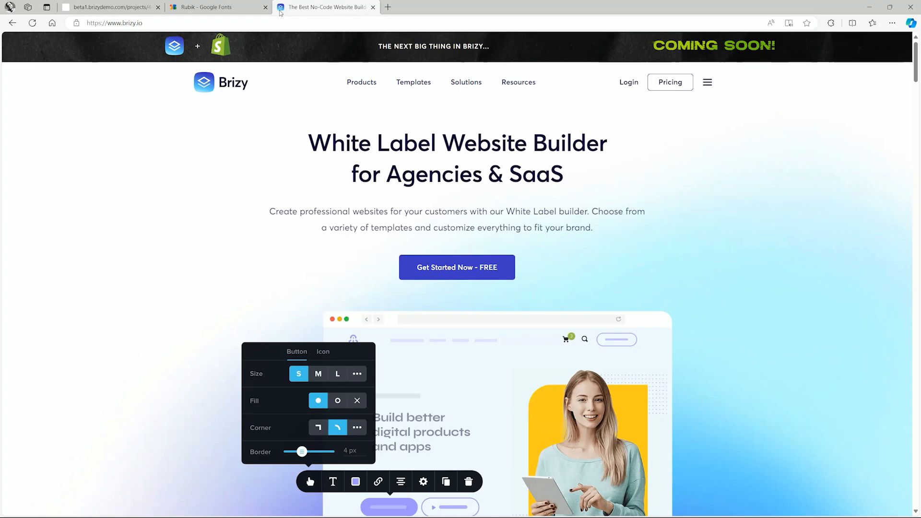
mouse_move(386, 37)
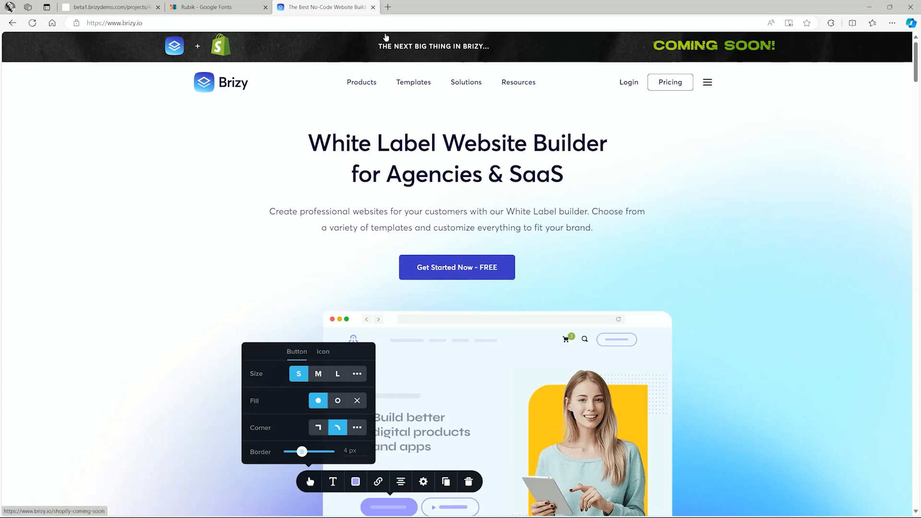
scroll("down", 3)
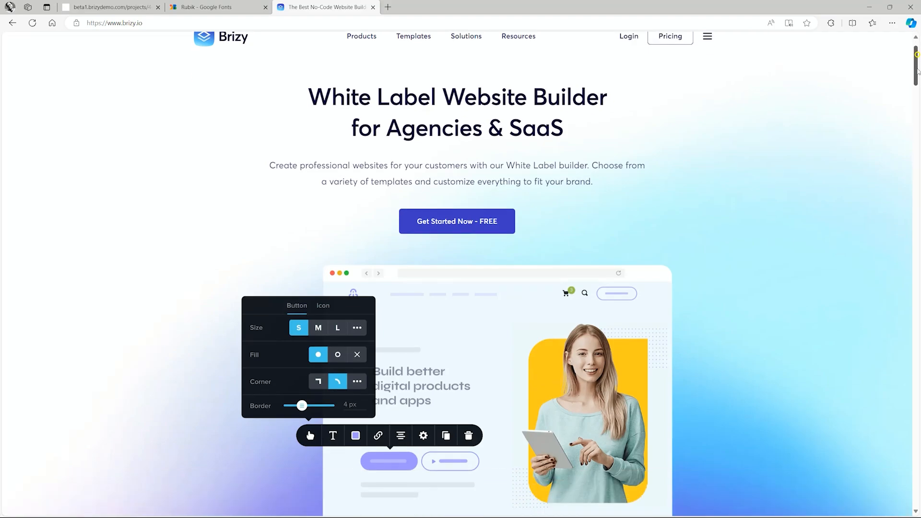
scroll("down", 3)
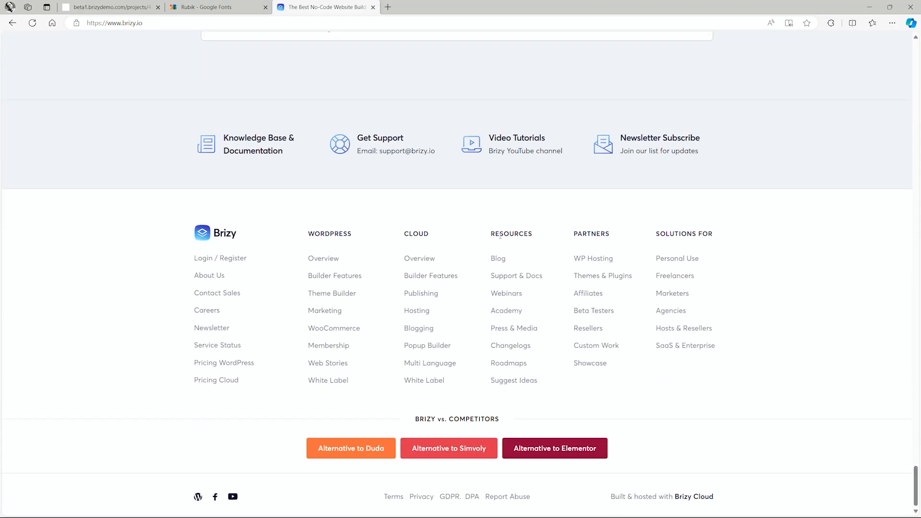
left_click(513, 379)
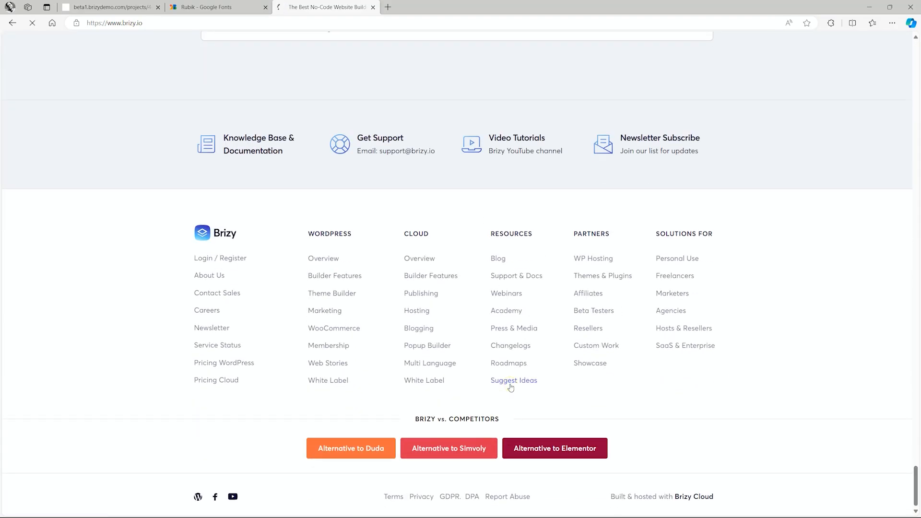
- Browse down the Ideas & Roadmap page to the Idea Board's trending posts
left_click(512, 380)
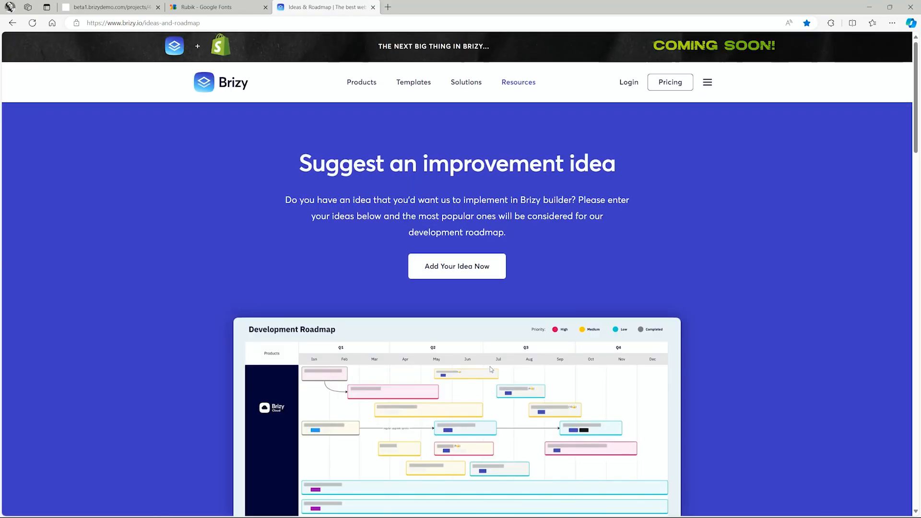
left_click(457, 266)
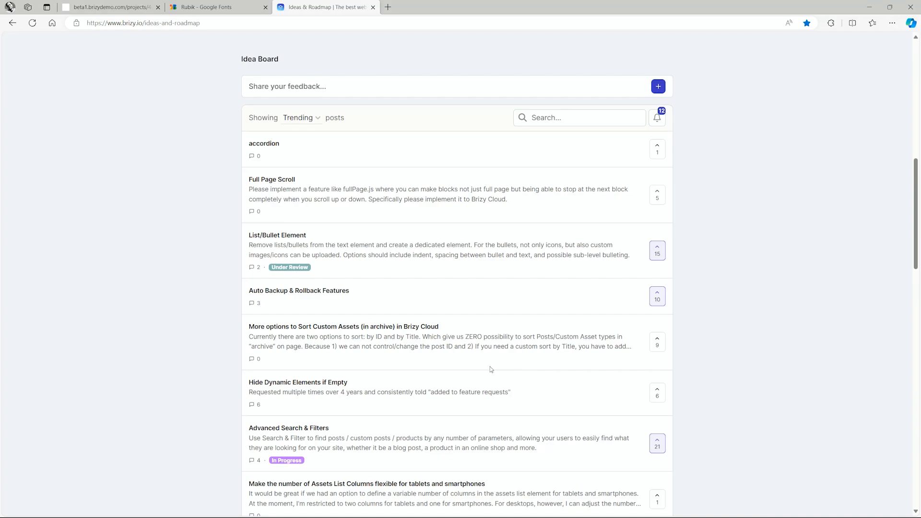
mouse_move(464, 330)
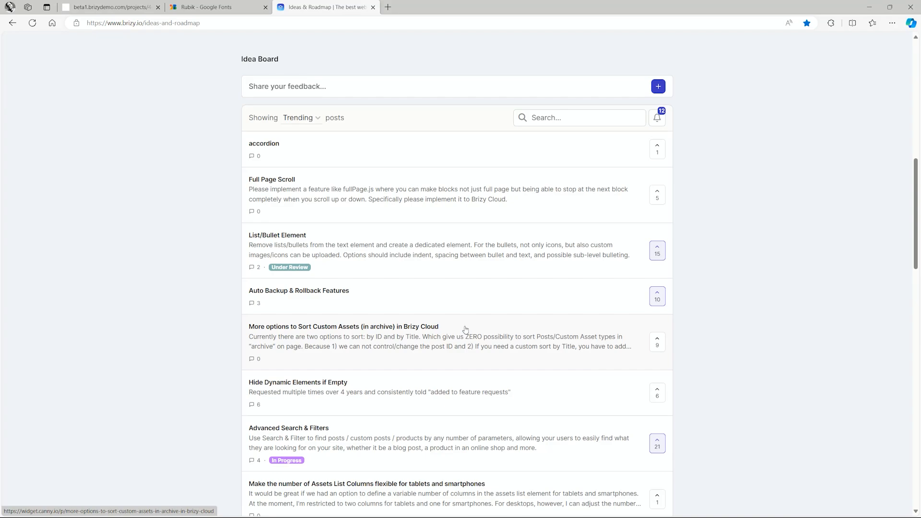
mouse_move(425, 326)
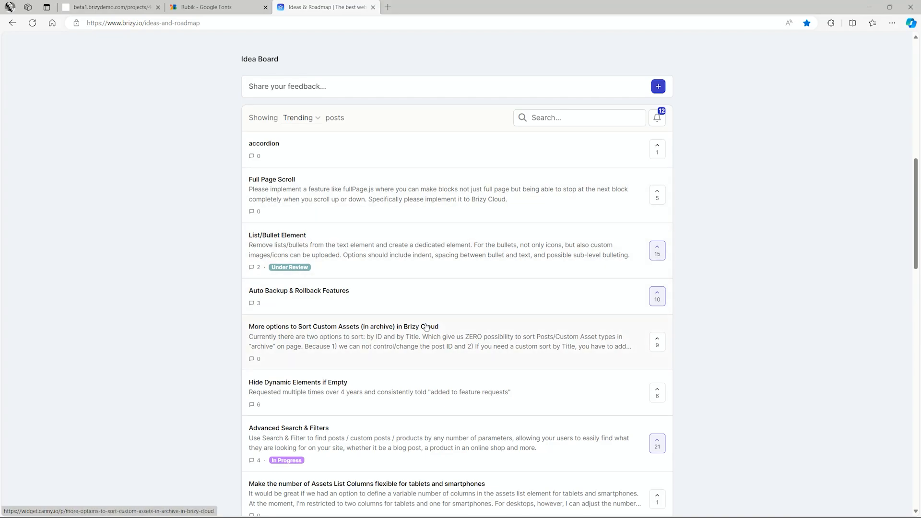